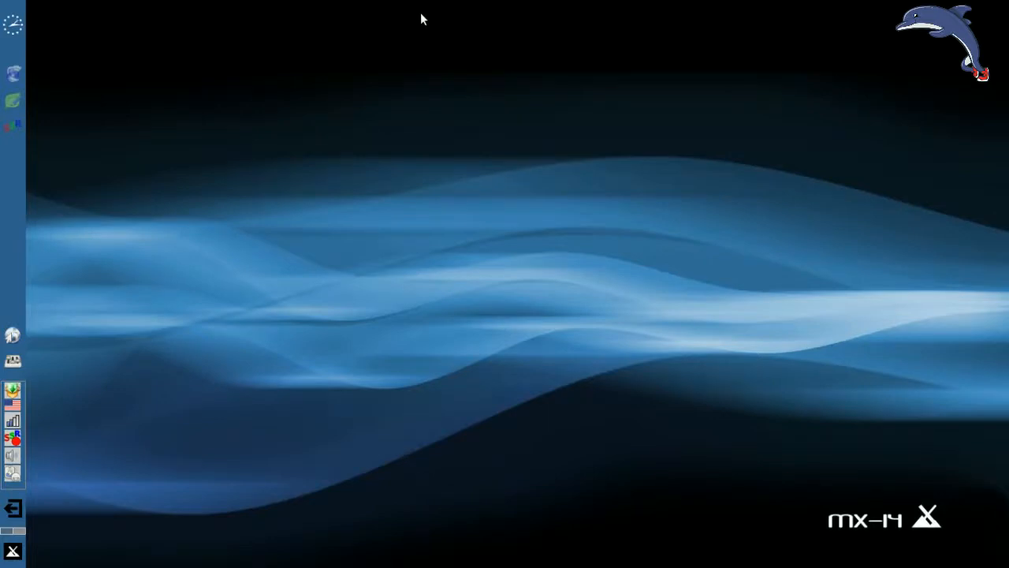
mouse_move(36, 213)
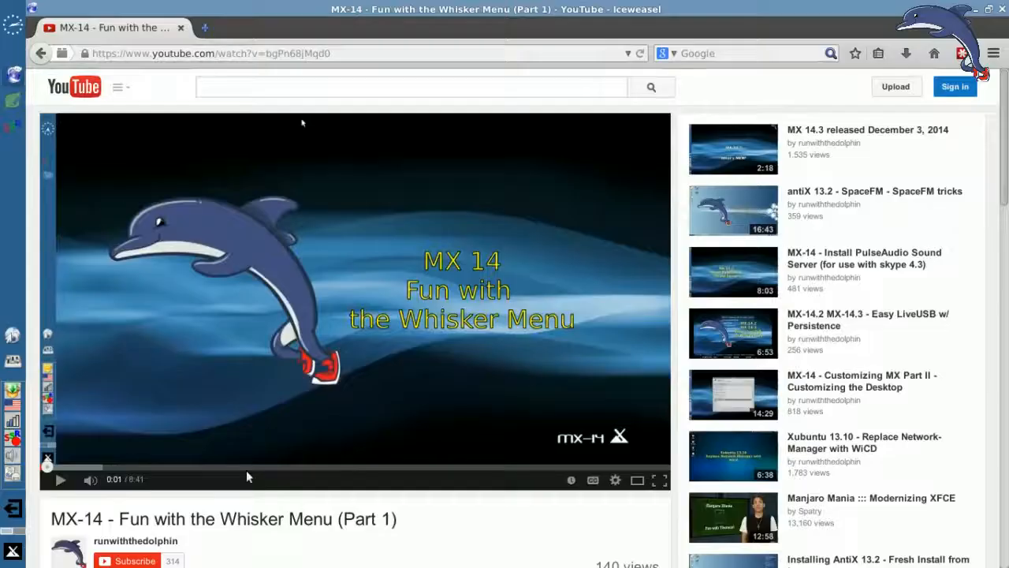
- Scroll the MX-14 Whisker Menu video page down to the exo-open Google search comment
scroll(down, 3)
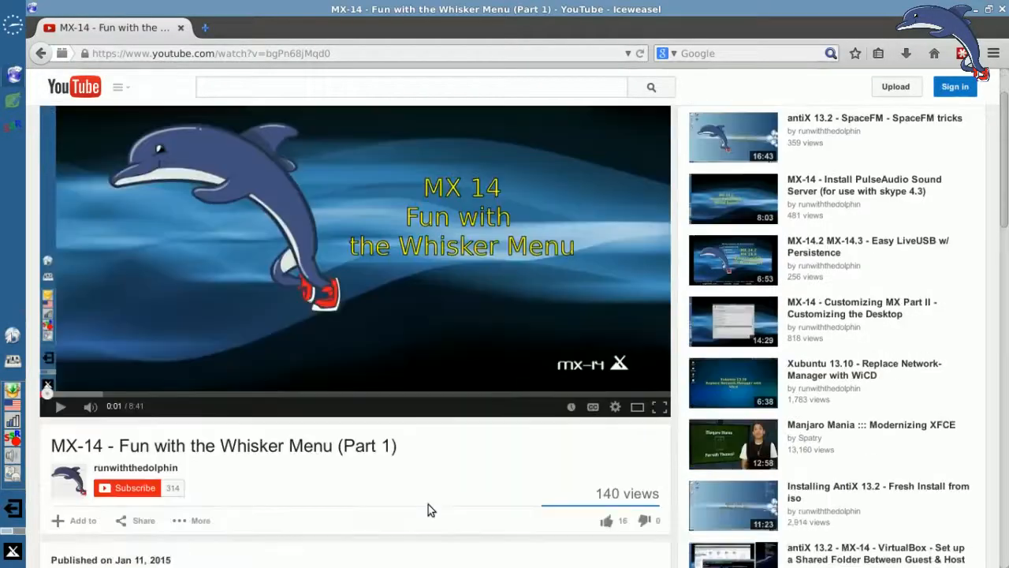
scroll(down, 3)
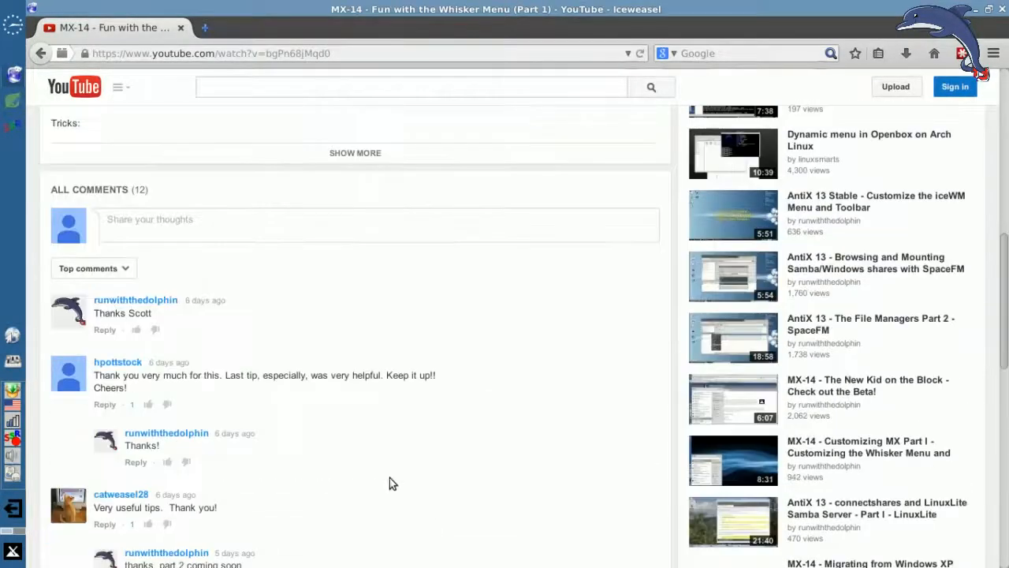
scroll(down, 3)
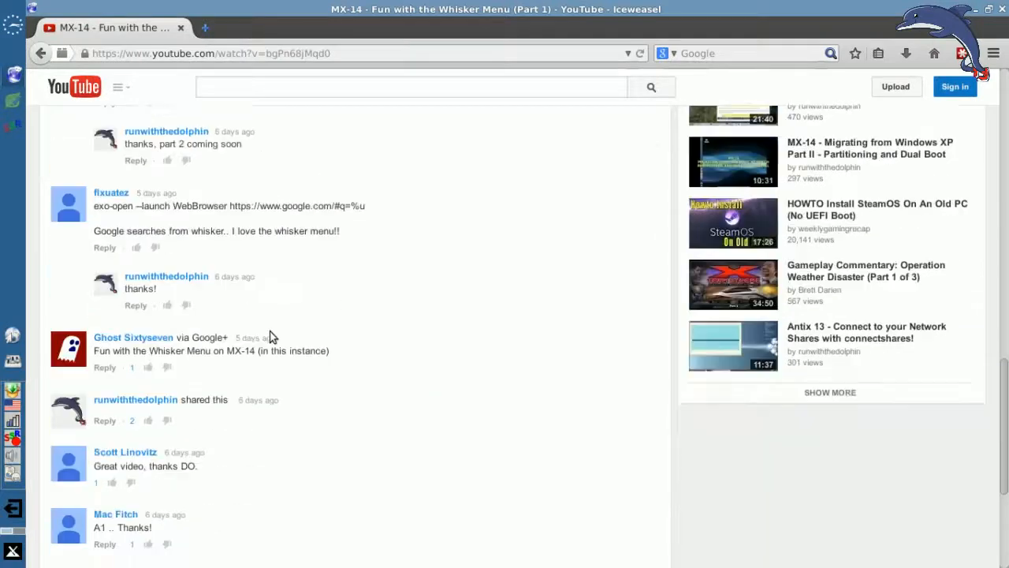
scroll(down, 3)
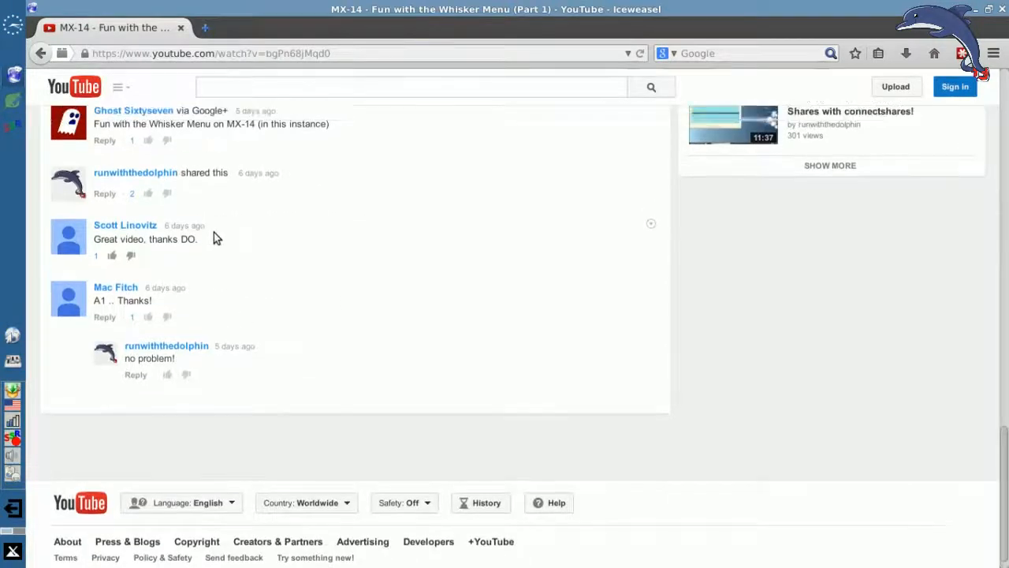
scroll(up, 3)
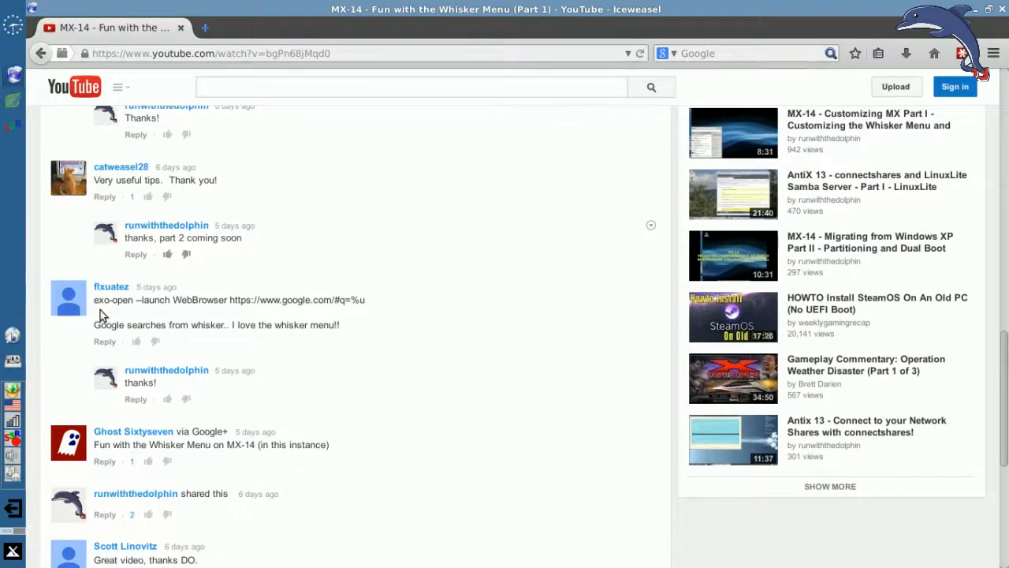
mouse_move(271, 311)
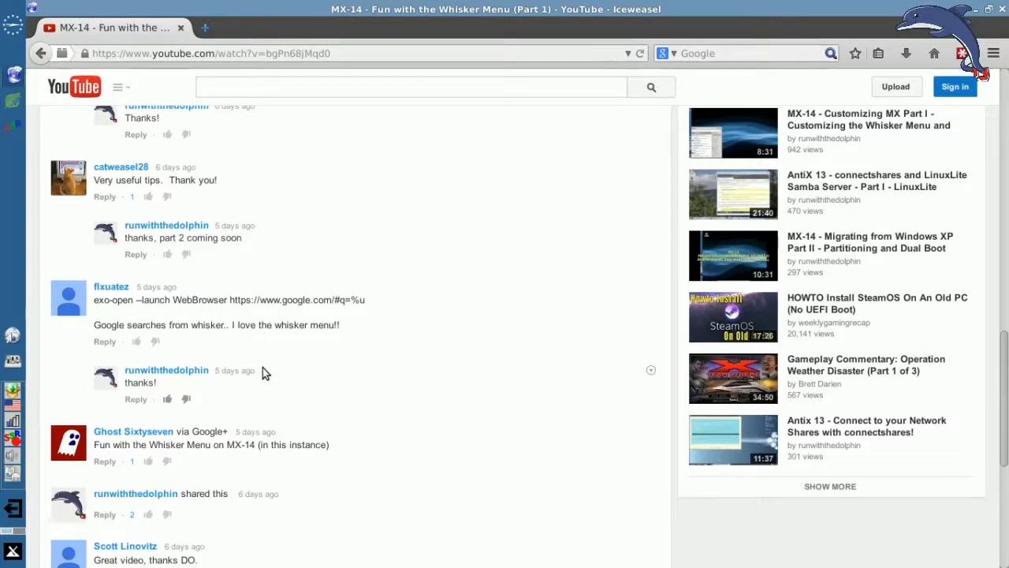
mouse_move(332, 321)
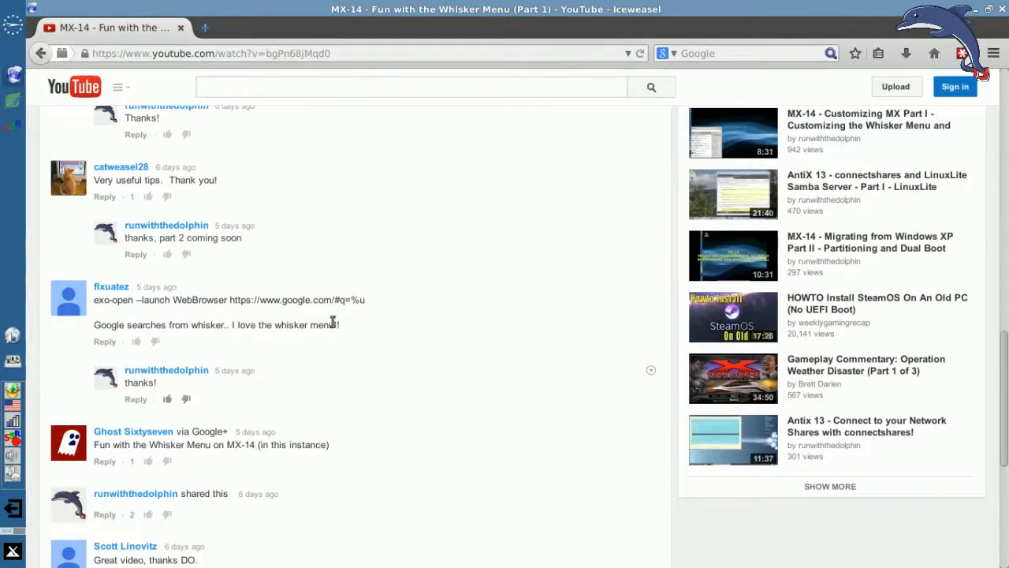
mouse_move(335, 303)
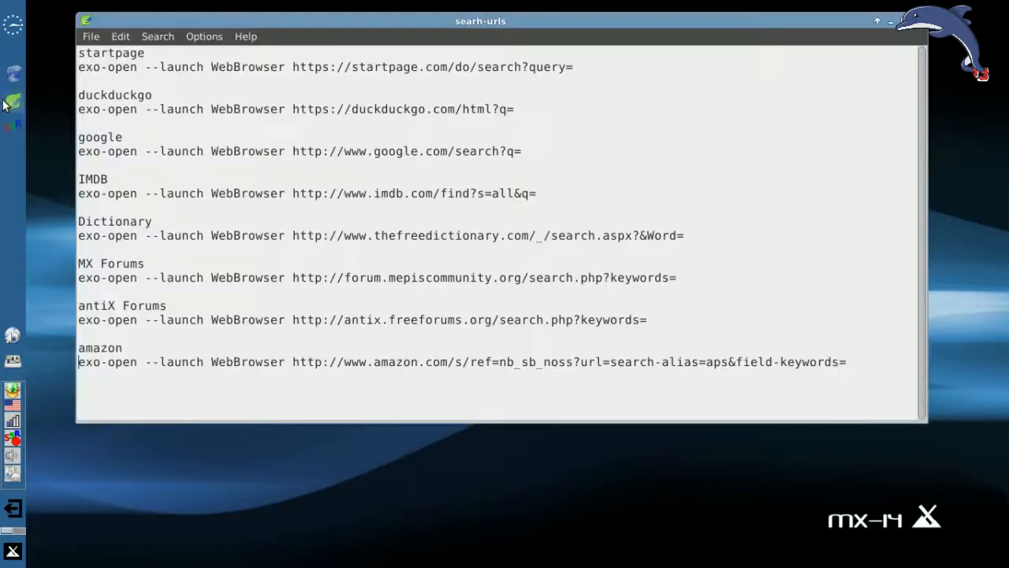
mouse_move(779, 394)
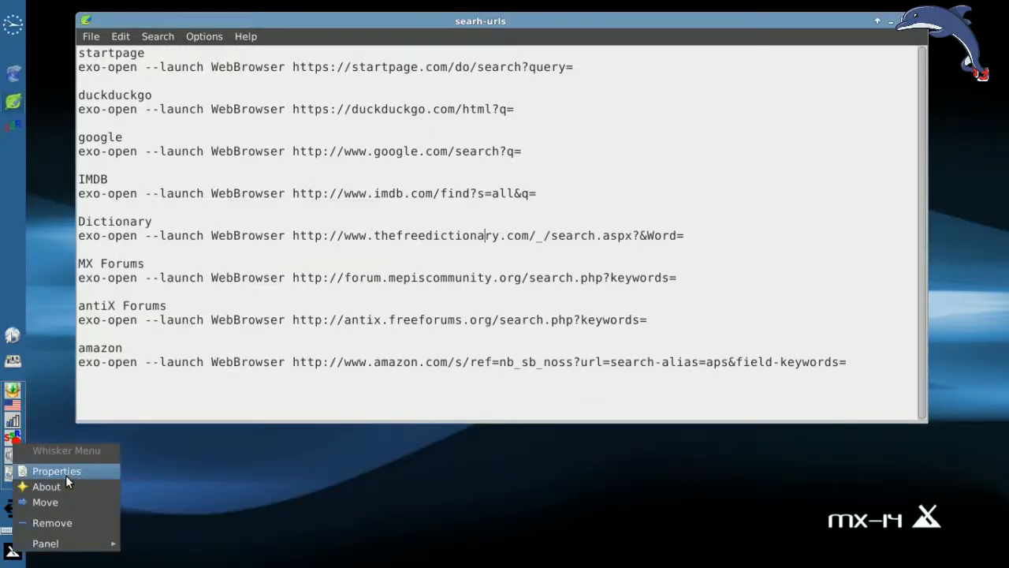
- View the Search Google (!g) action in Whisker Menu Search Actions, then add a blank action
click(56, 471)
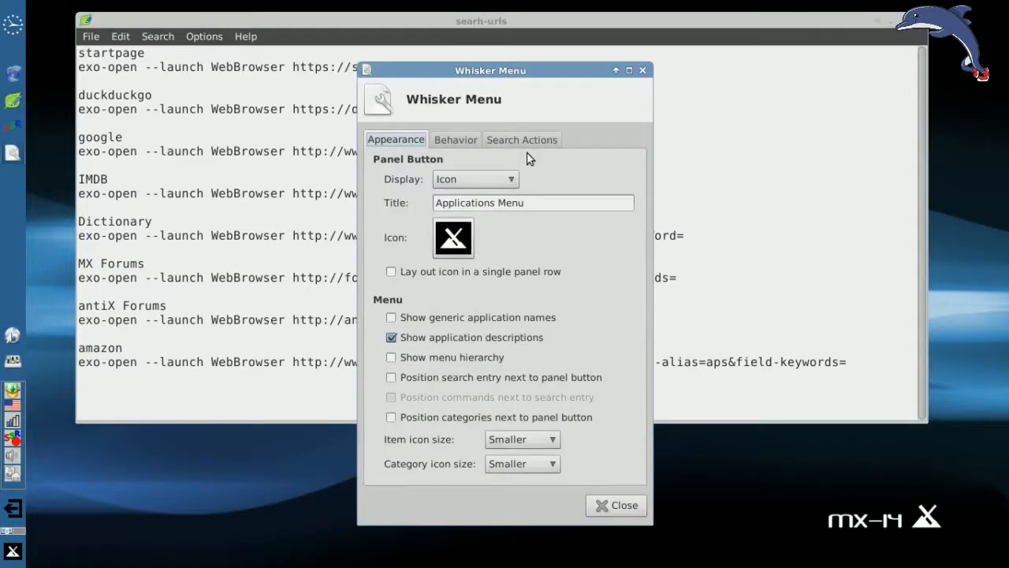
click(522, 140)
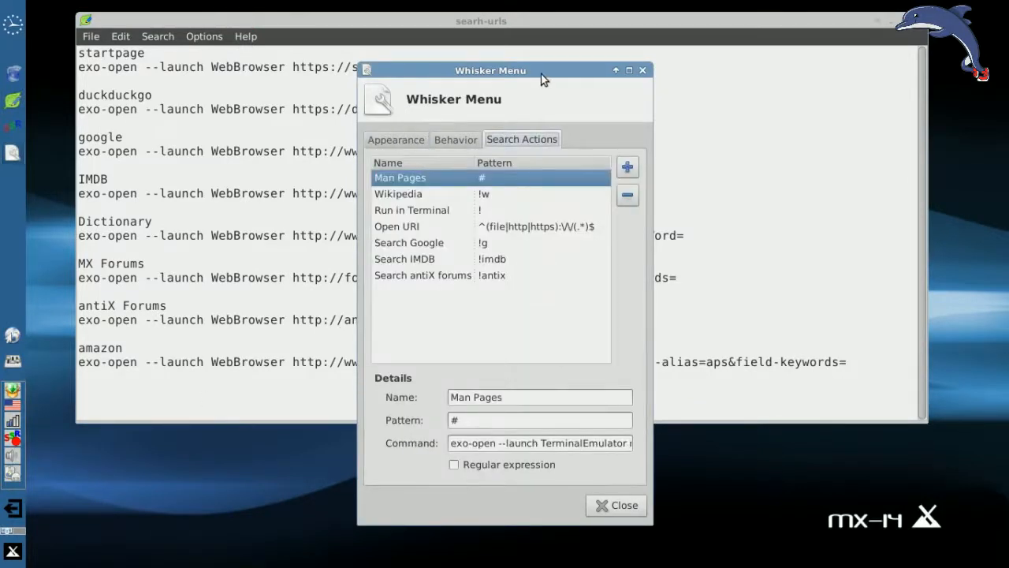
drag(490, 71, 730, 66)
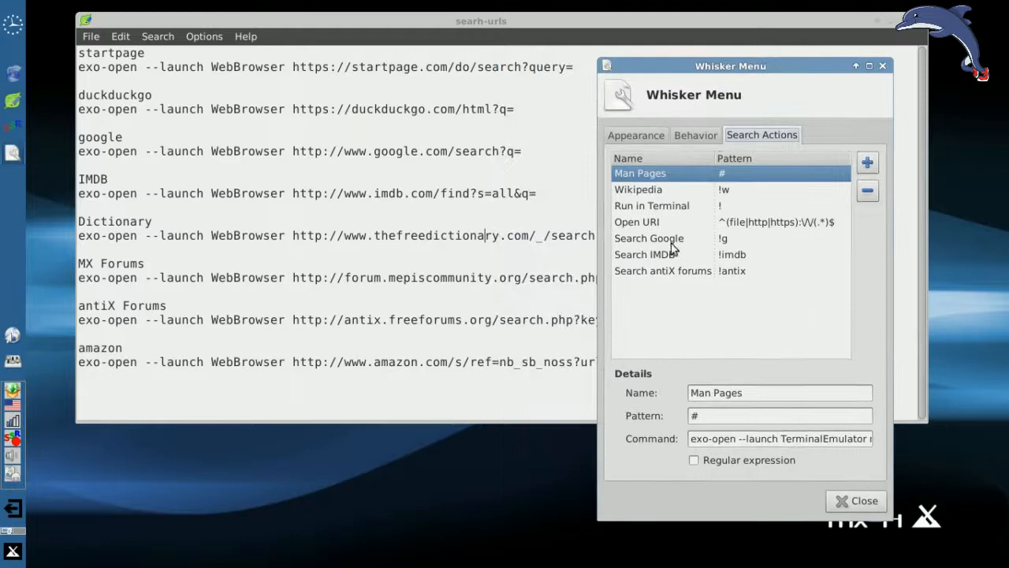
click(649, 238)
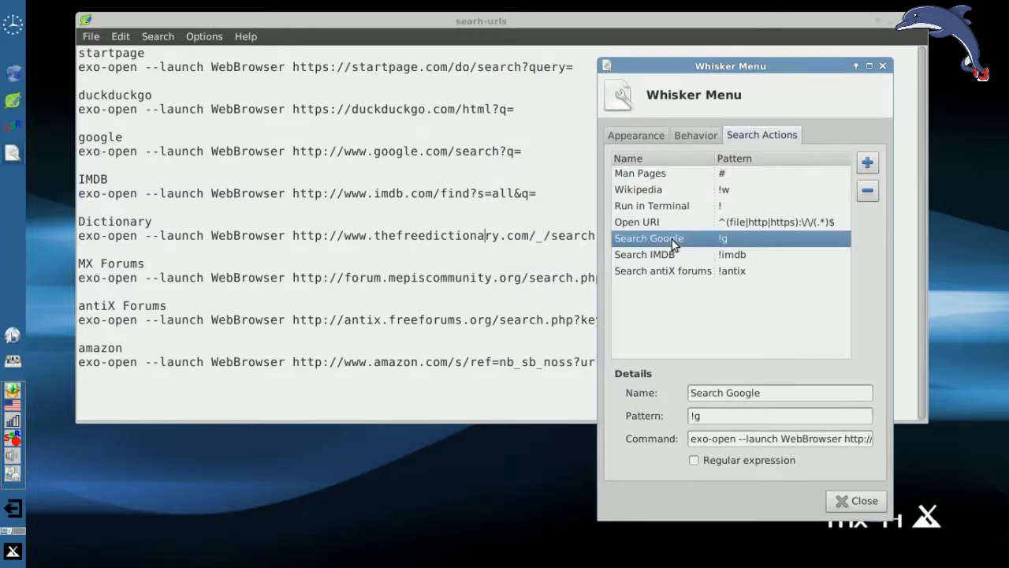
mouse_move(735, 244)
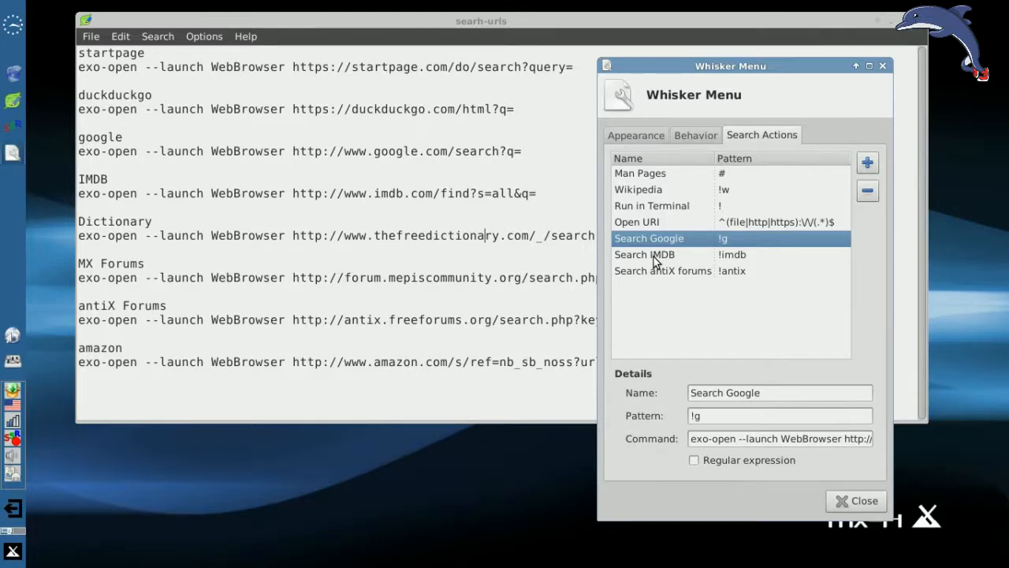
mouse_move(721, 286)
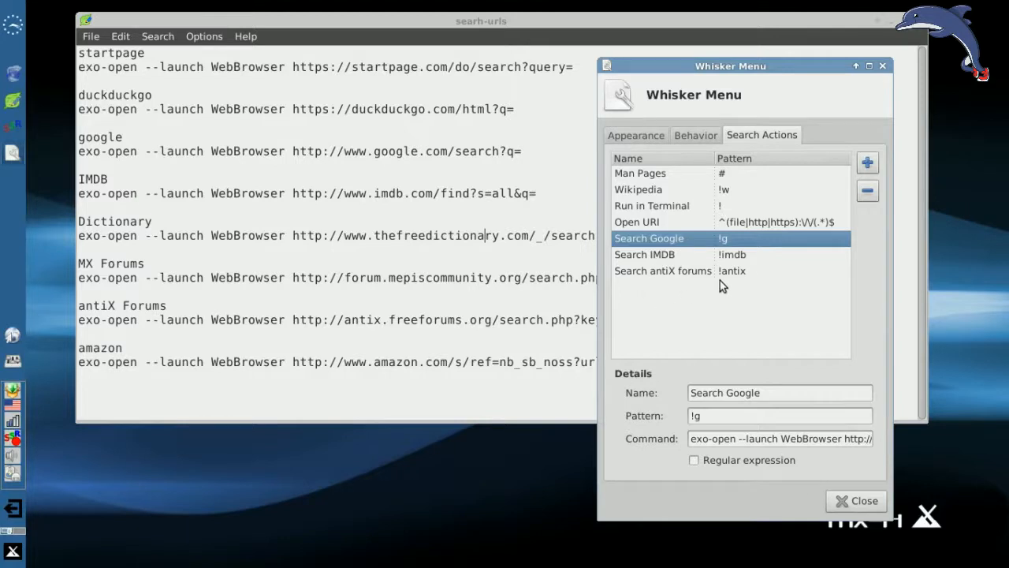
click(662, 270)
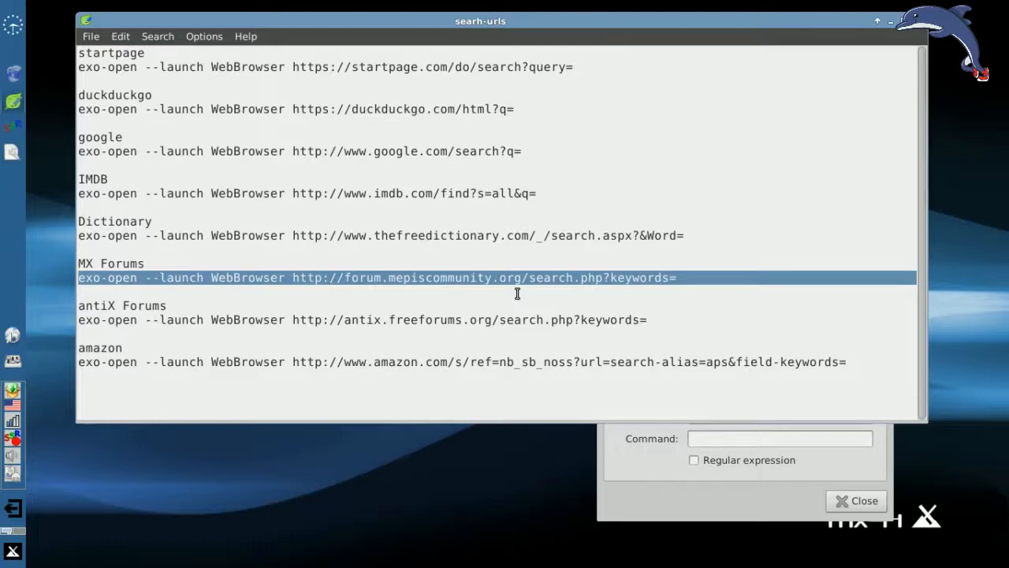
mouse_move(96, 282)
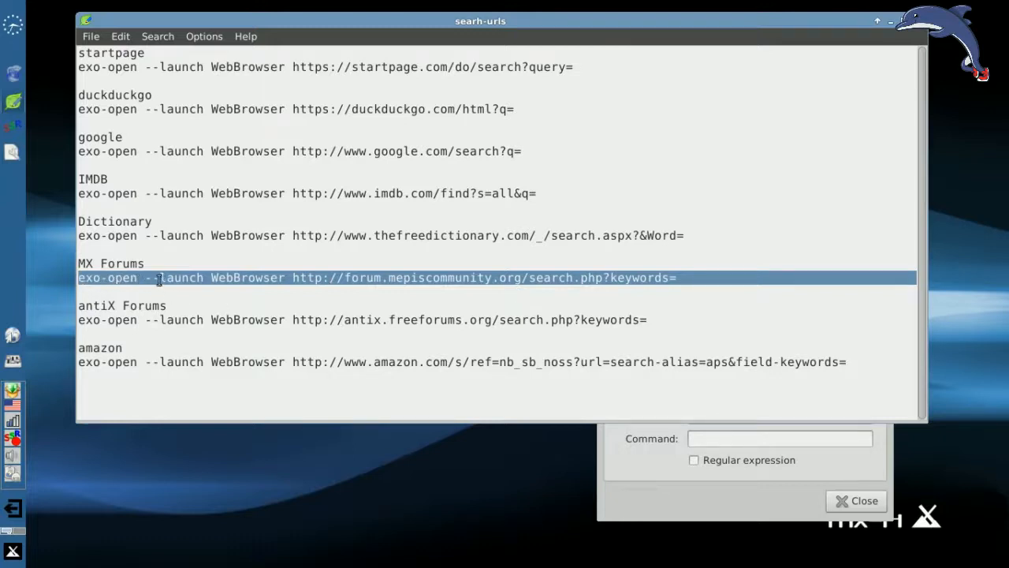
mouse_move(157, 292)
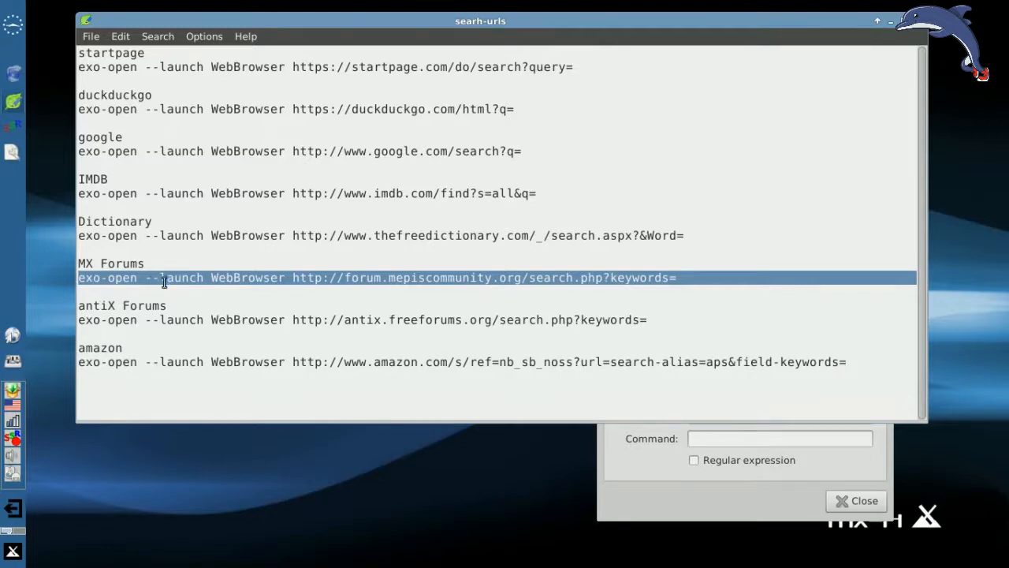
mouse_move(261, 277)
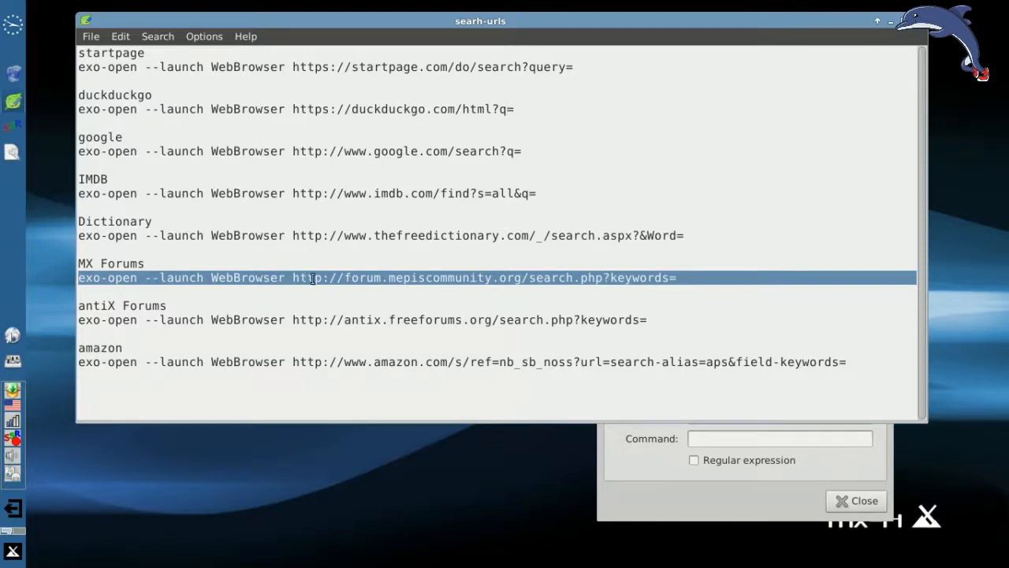
mouse_move(378, 275)
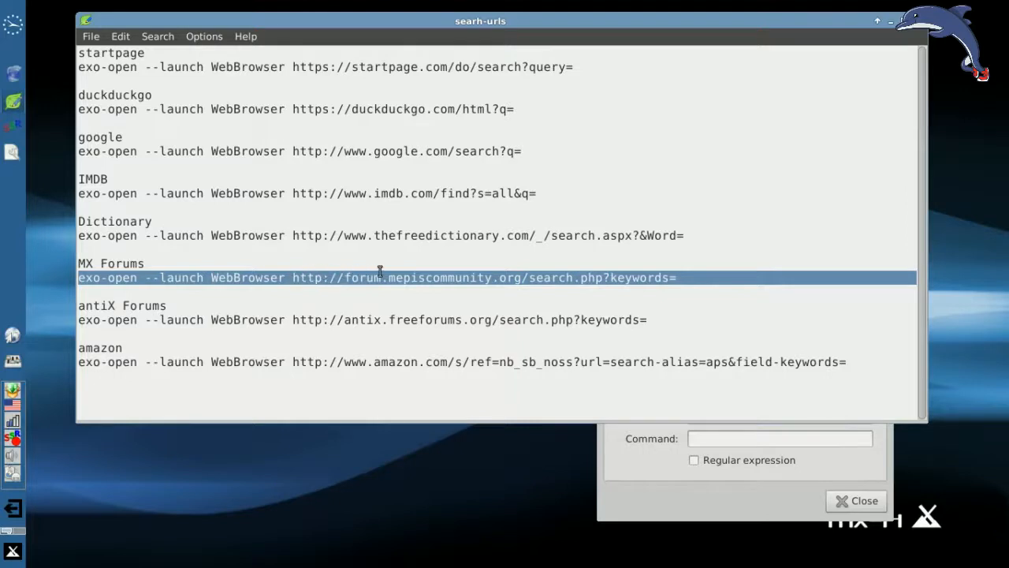
mouse_move(655, 276)
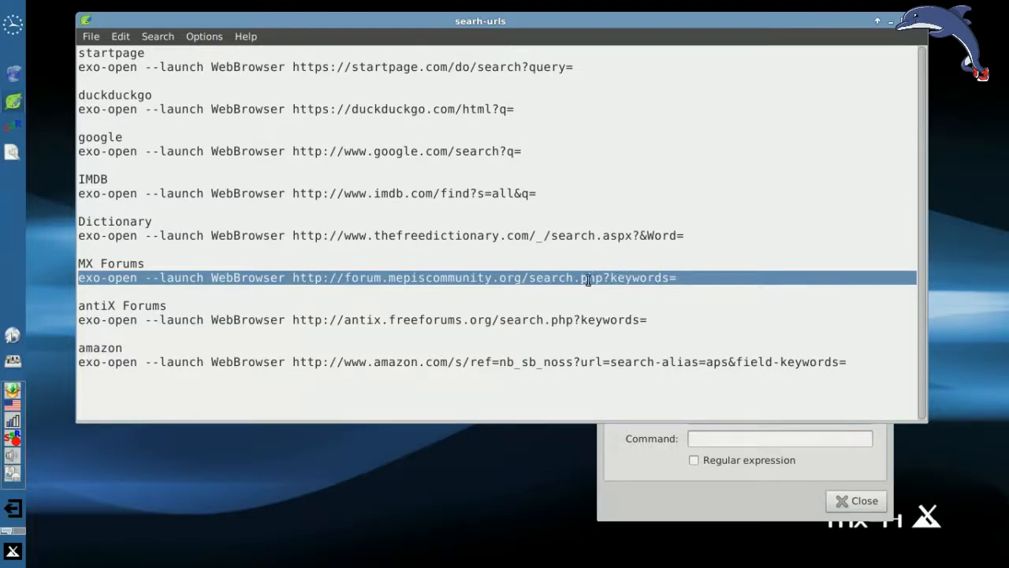
mouse_move(495, 387)
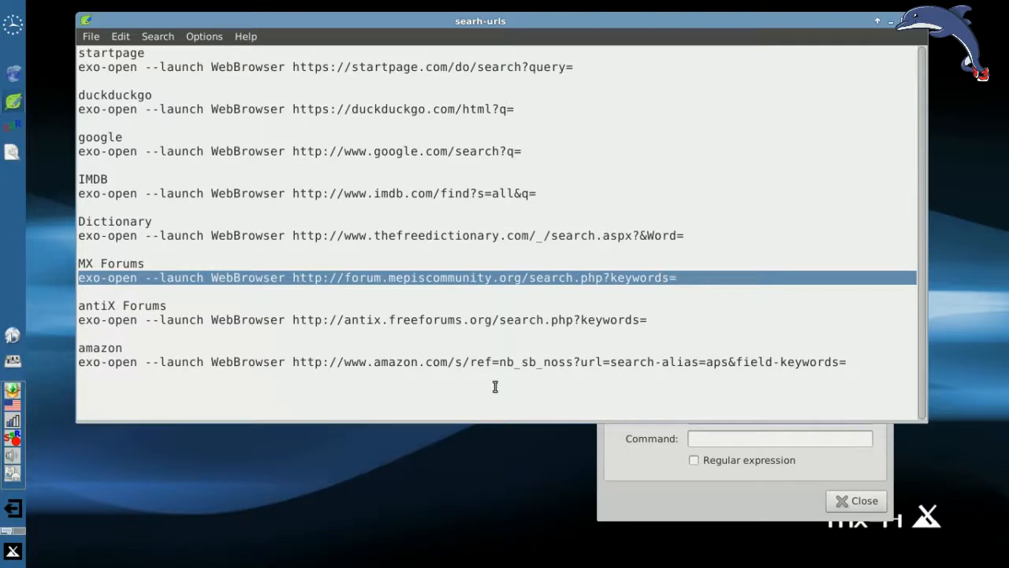
mouse_move(126, 36)
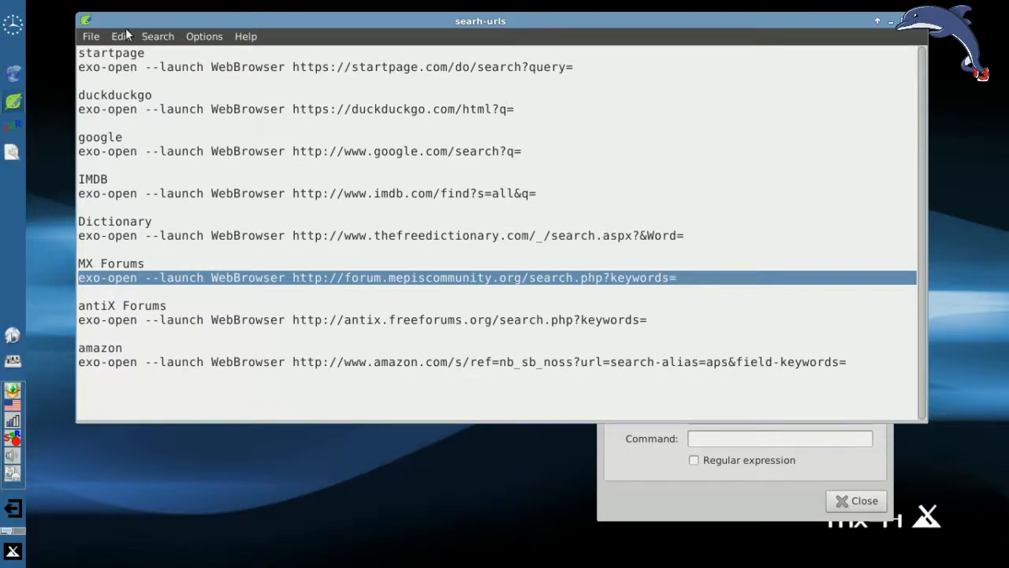
- Copy the MX Forums exo-open search line from the search URLs file in Leafpad
click(120, 36)
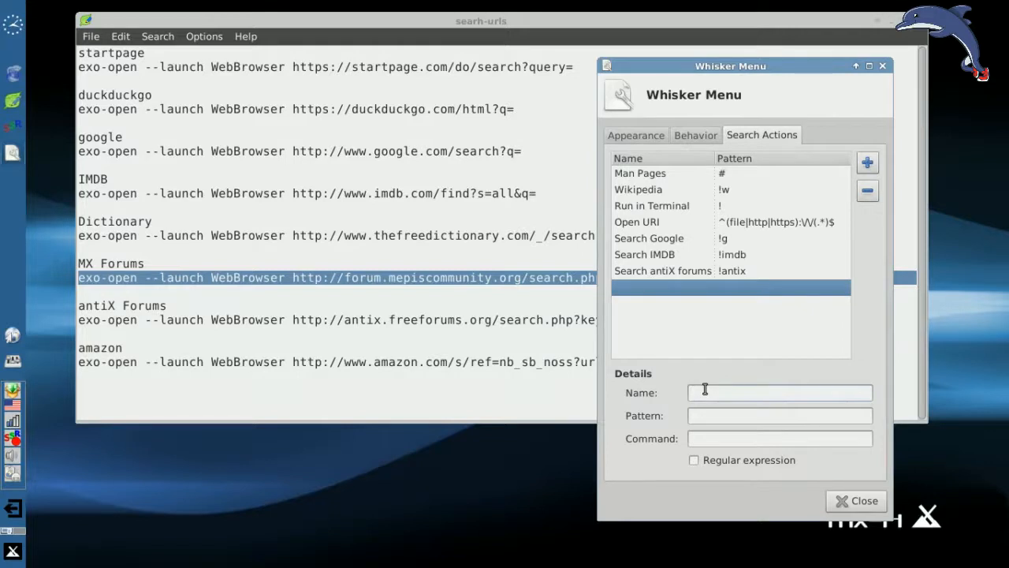
- Fill in the action as 'Search MX Forum' with pattern '!mx' and the forum command
text(Searh)
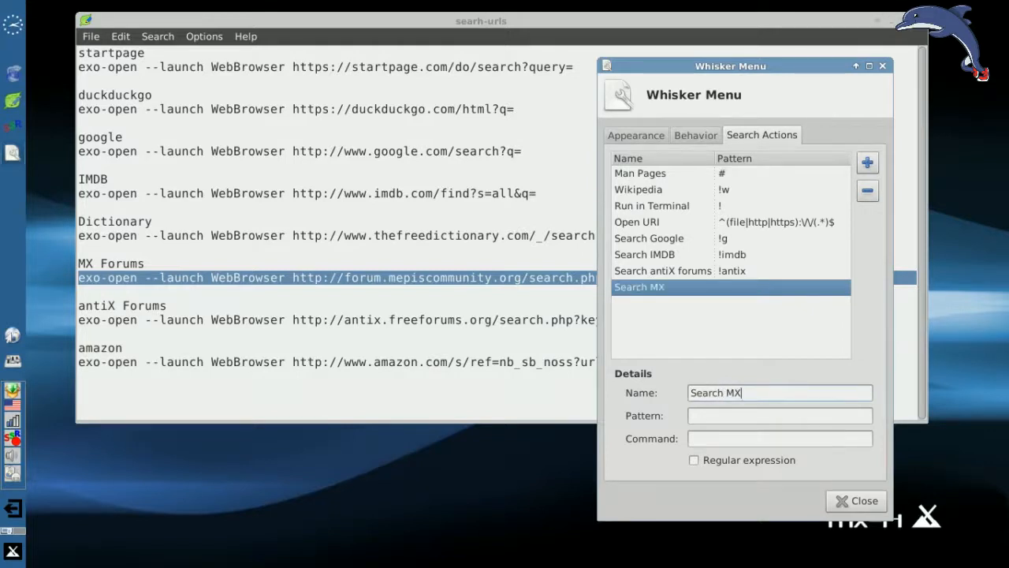
text(Forum)
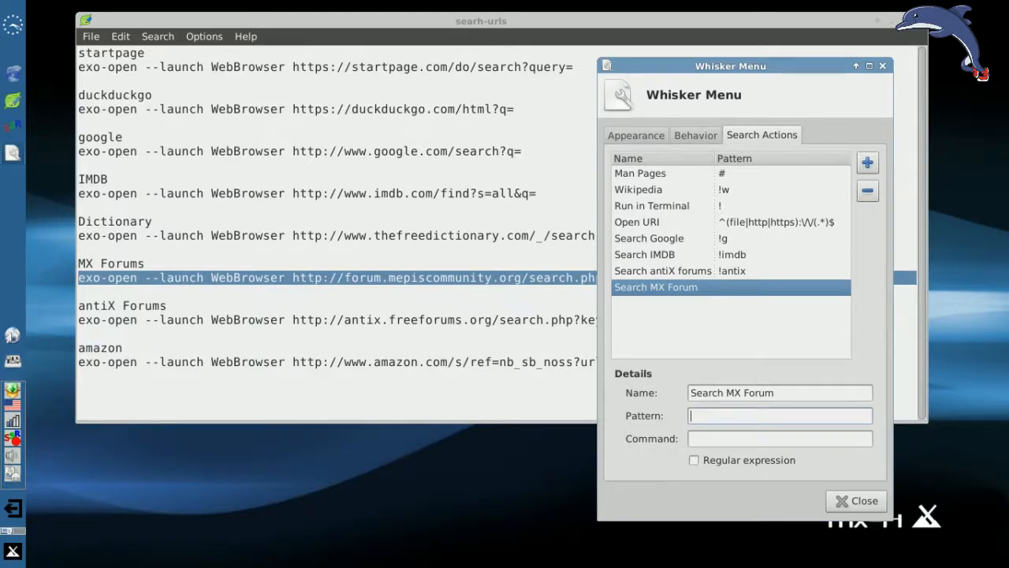
text(!)
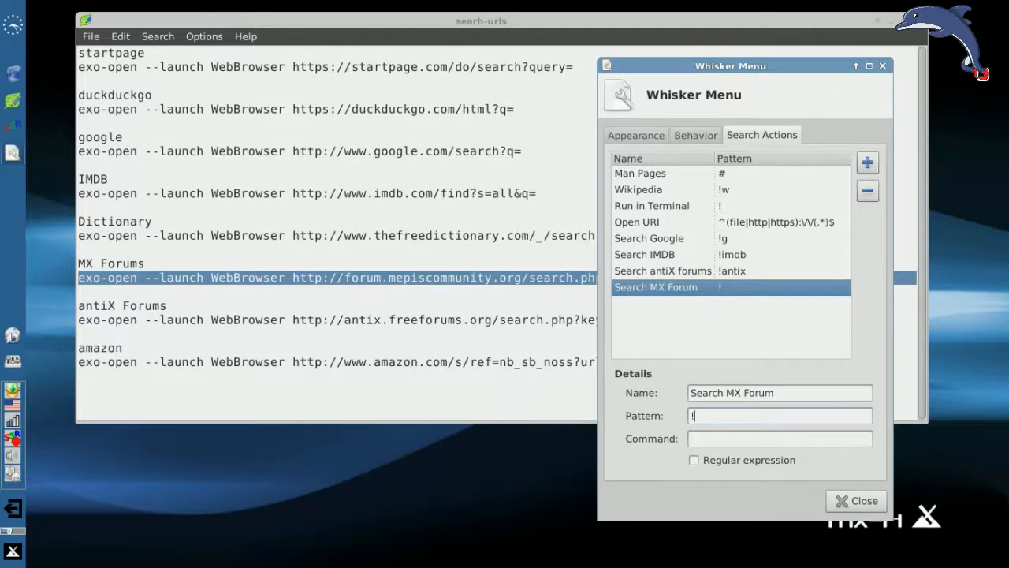
text(mx)
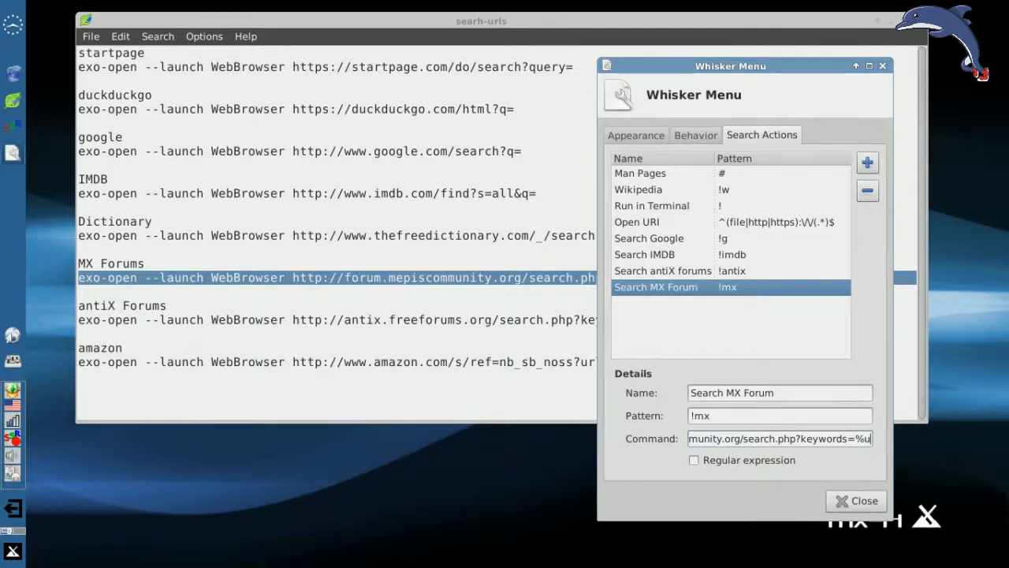
click(857, 501)
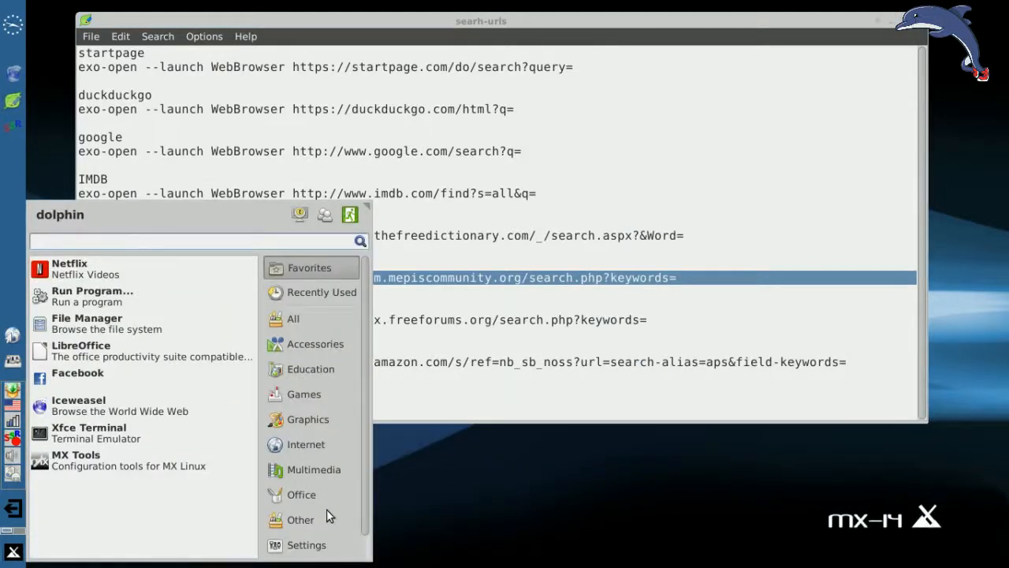
- Search '!mx dns' from Whisker Menu to open MX forum results in Iceweasel
text(!mx)
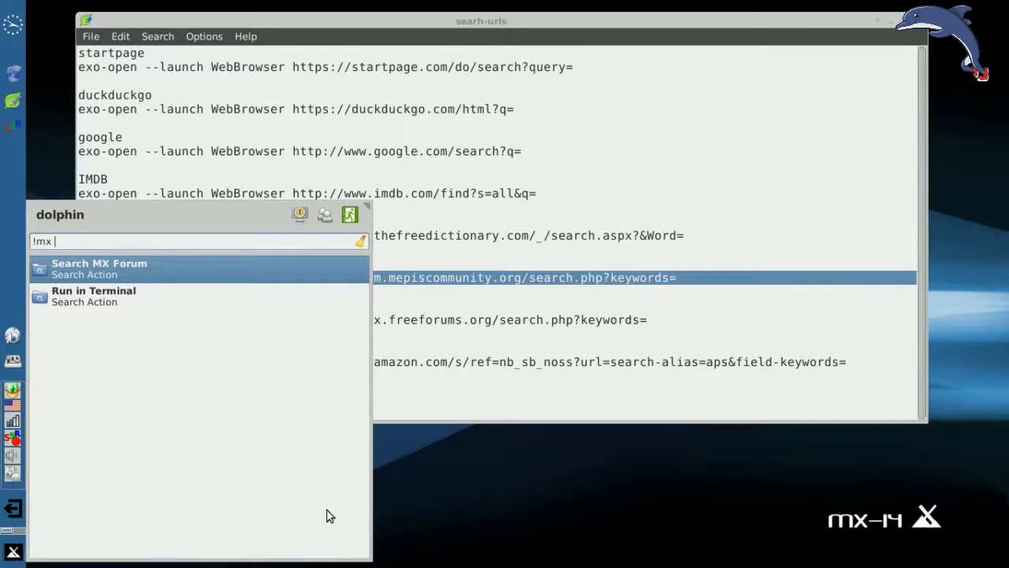
key(BackSpace)
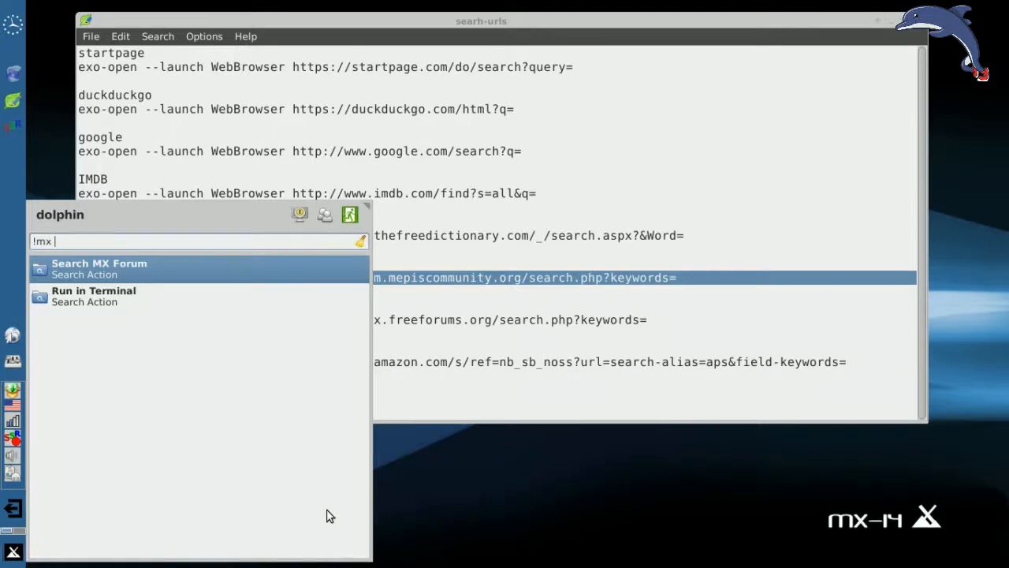
text(dns)
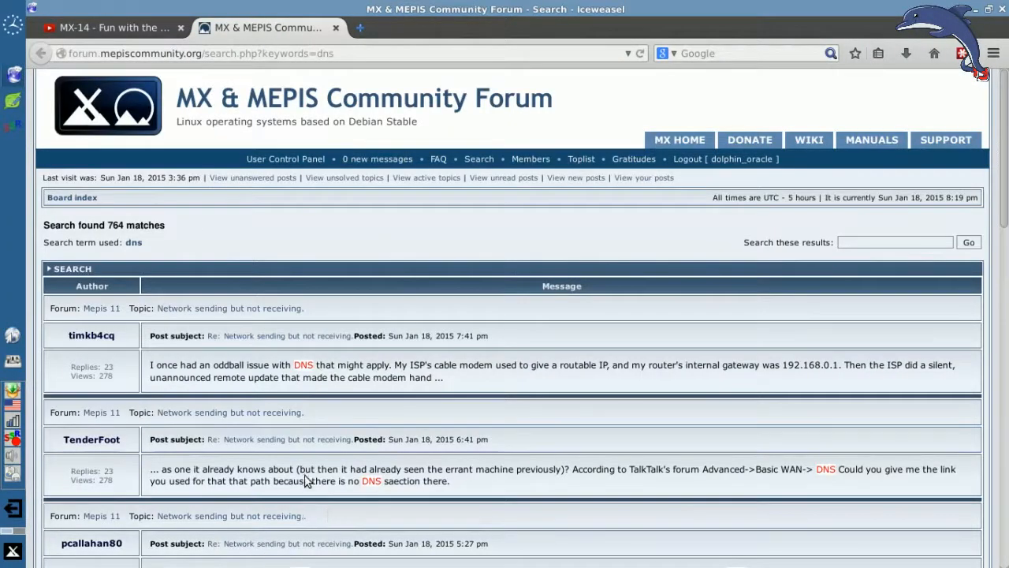
- Scroll through the 764 dns forum results, then close the results tab
scroll(down, 3)
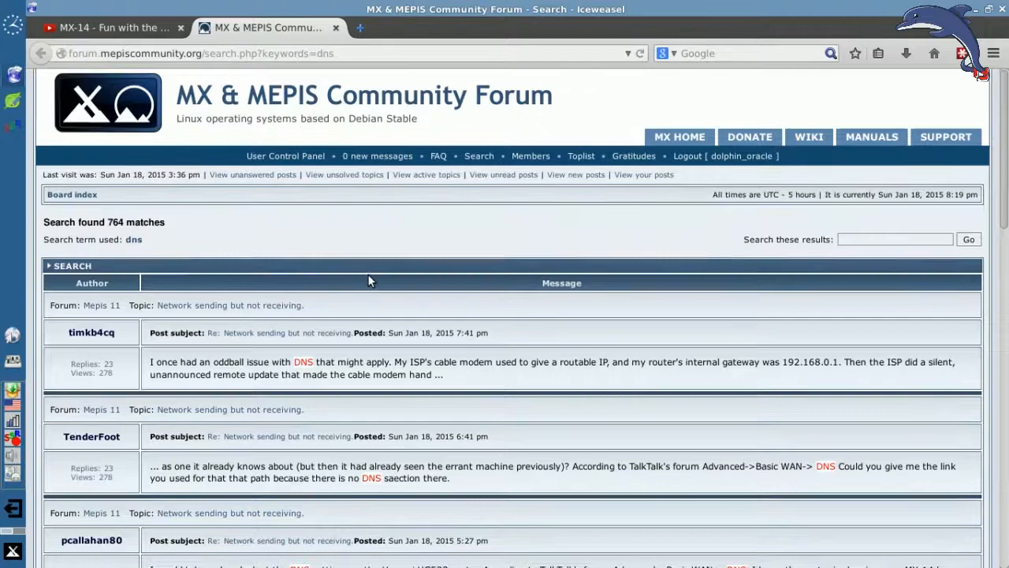
scroll(down, 3)
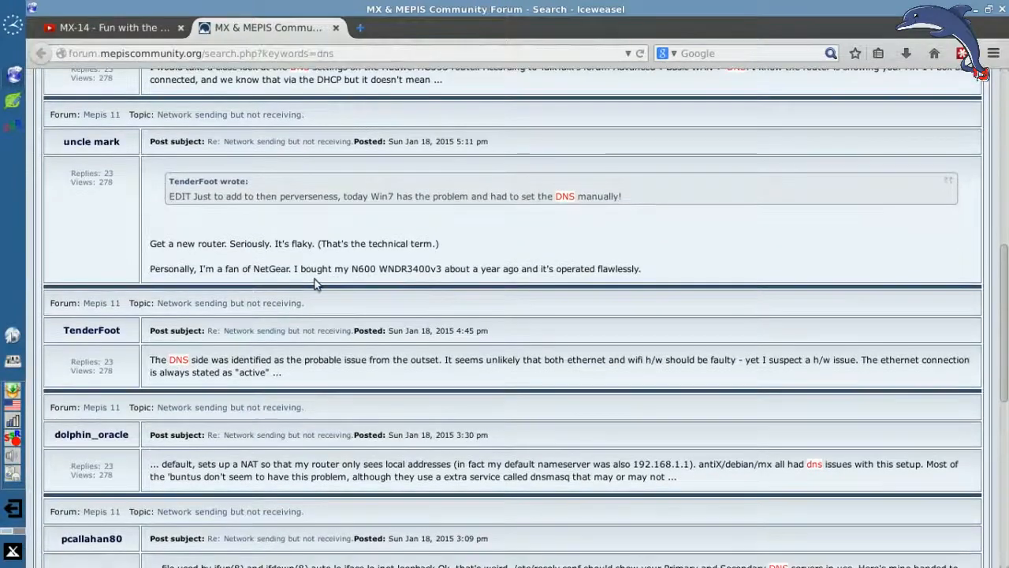
mouse_move(367, 364)
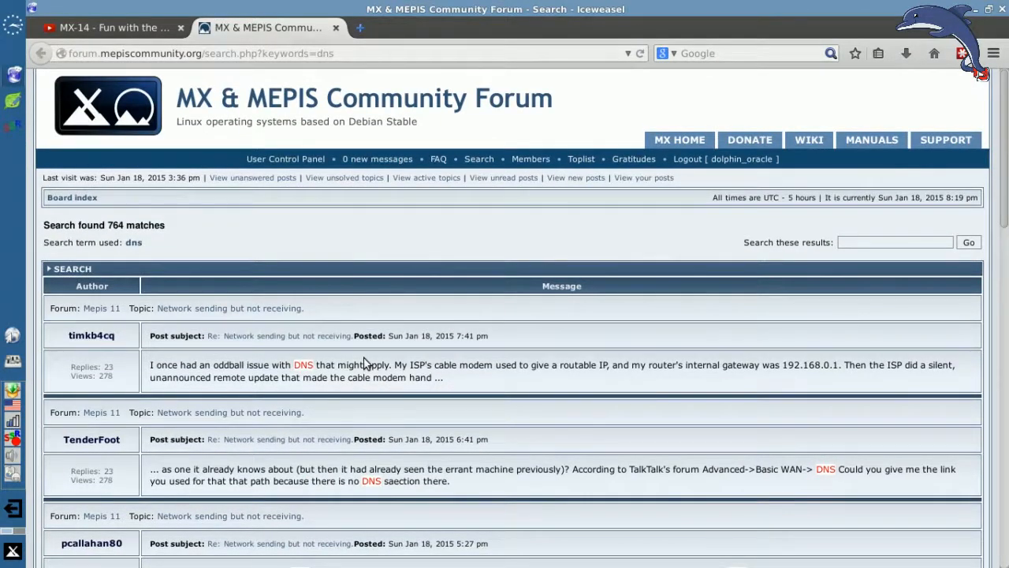
mouse_move(336, 28)
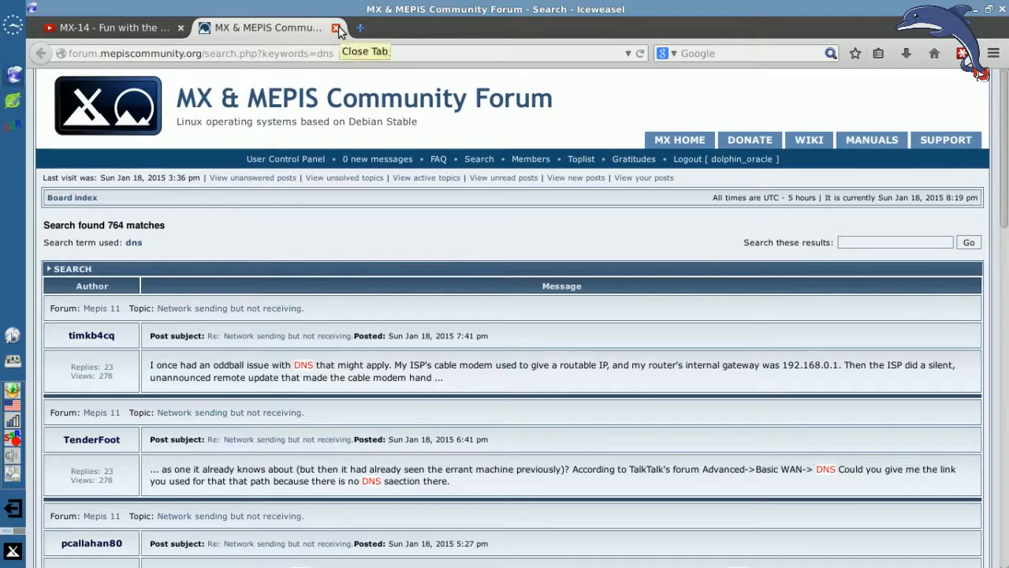
click(338, 27)
text(!)
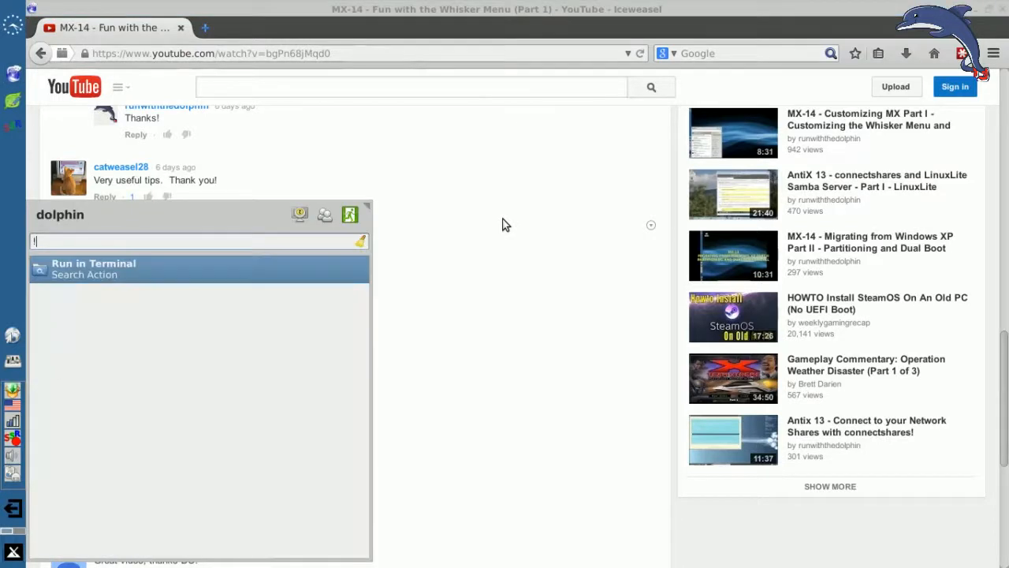
text(imdb)
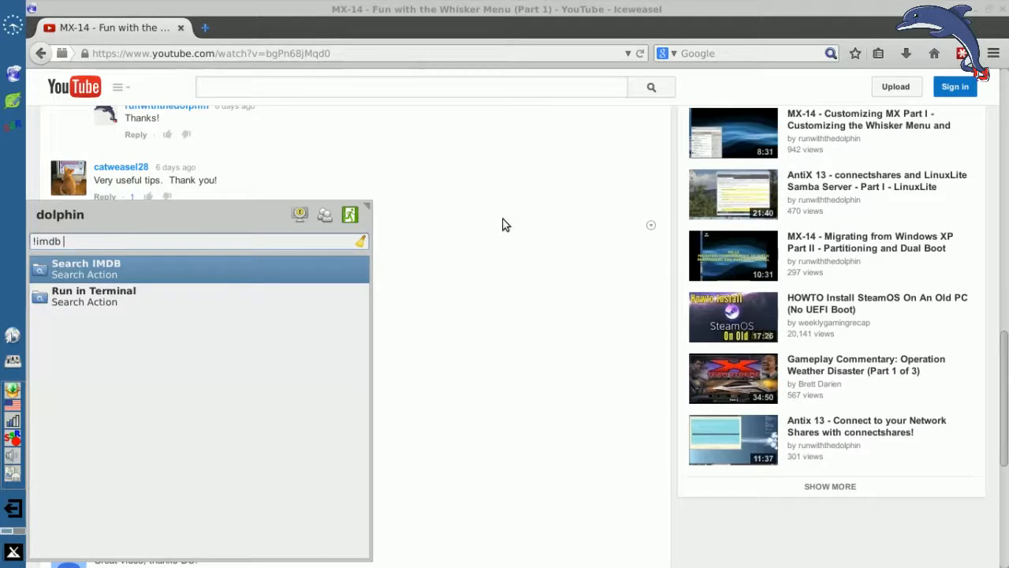
text(pans)
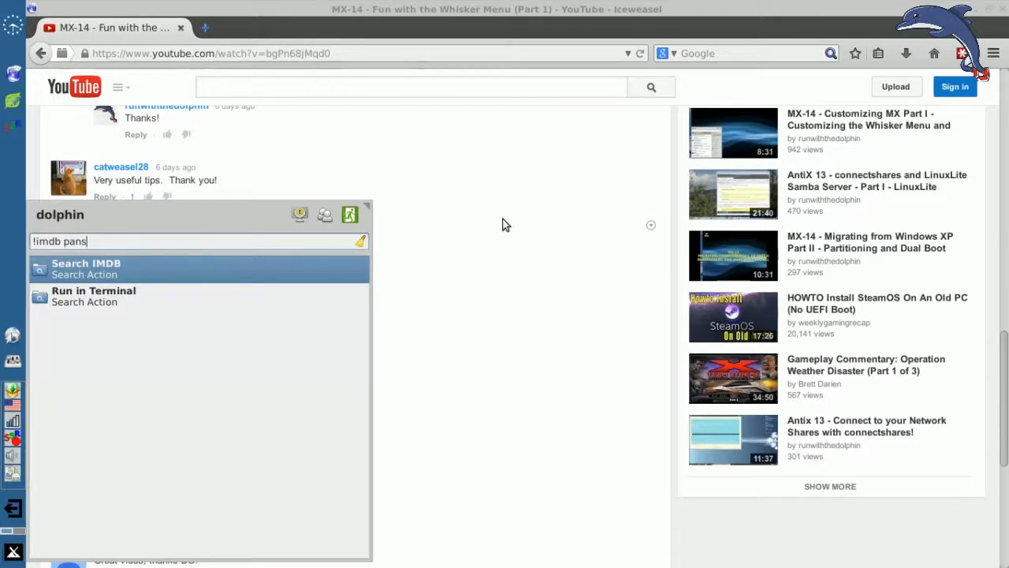
text(lab)
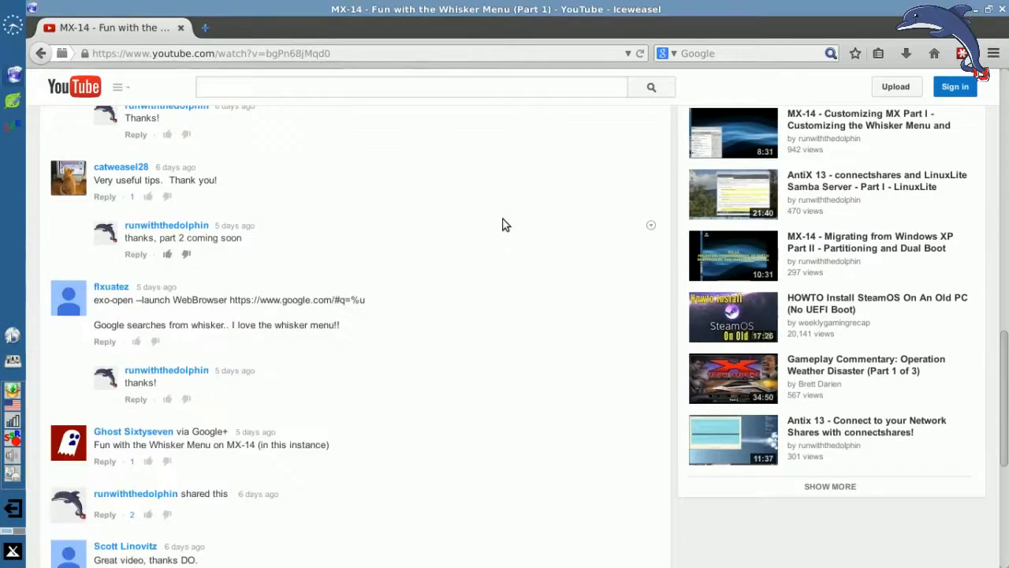
mouse_move(114, 532)
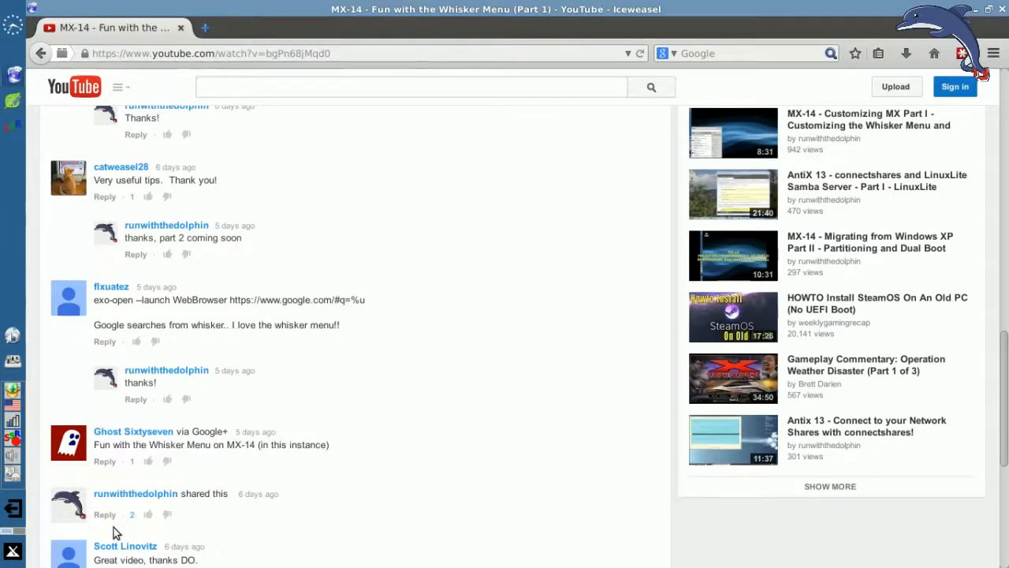
click(11, 551)
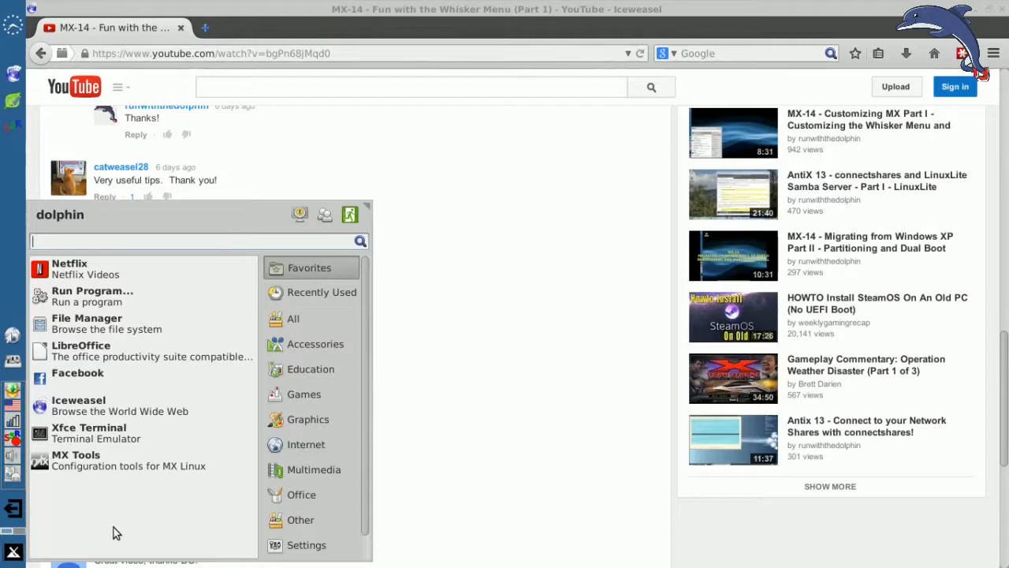
text(limd)
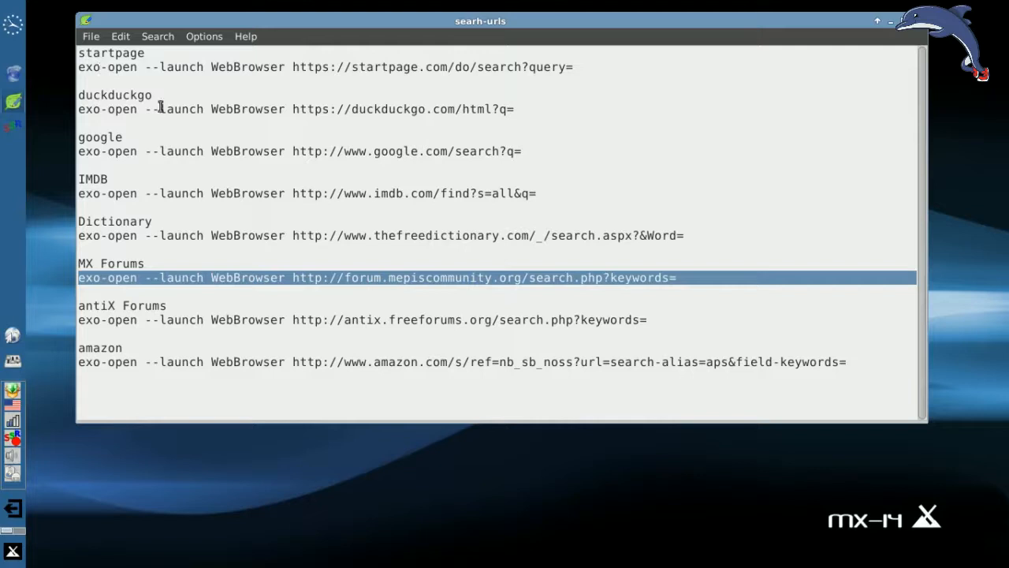
mouse_move(154, 193)
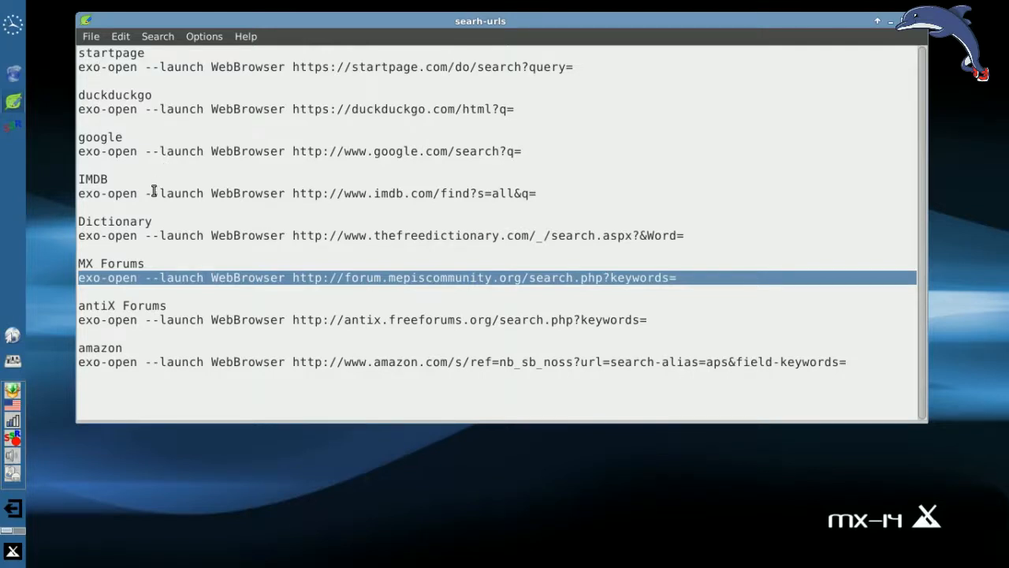
mouse_move(165, 242)
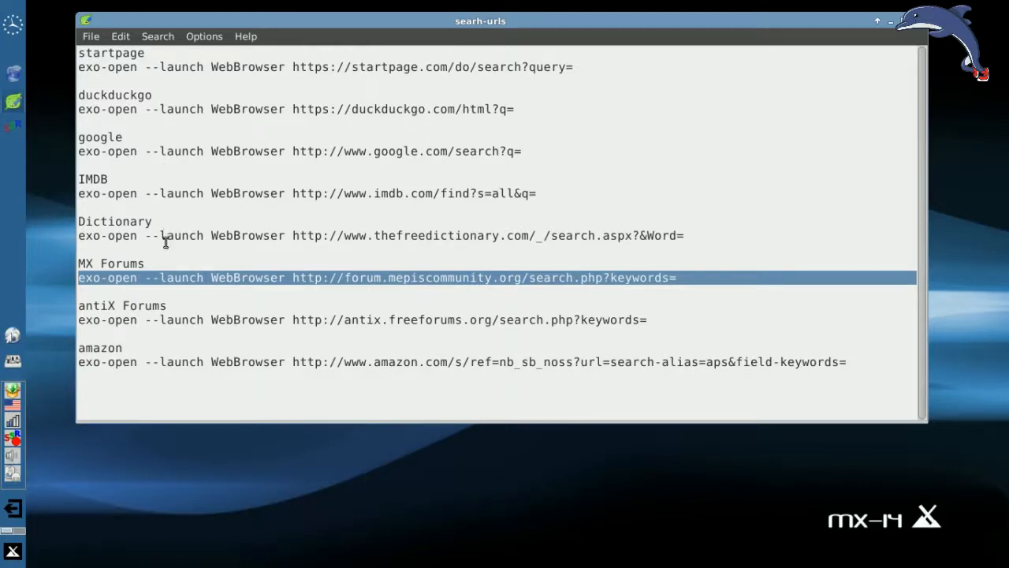
mouse_move(149, 334)
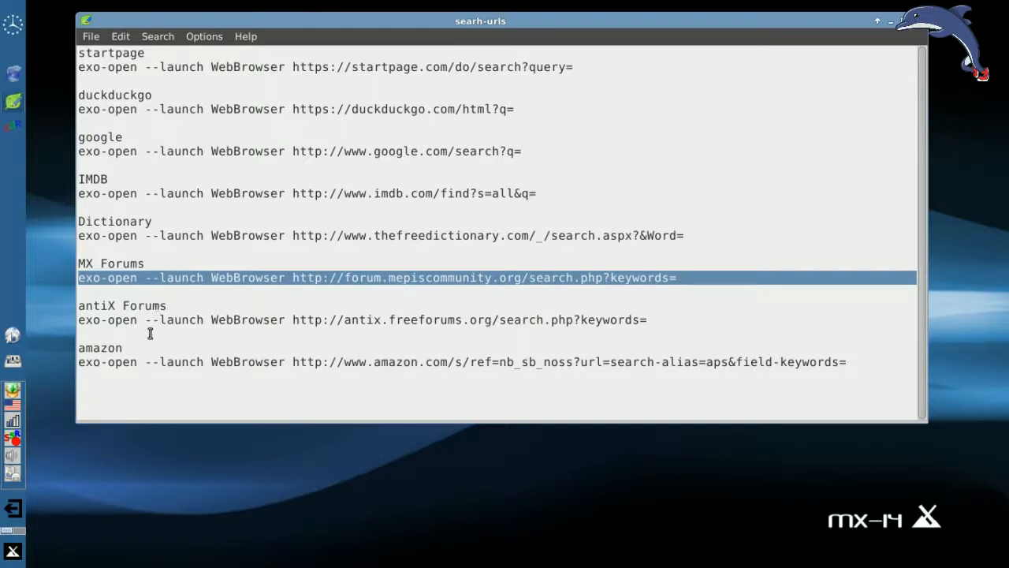